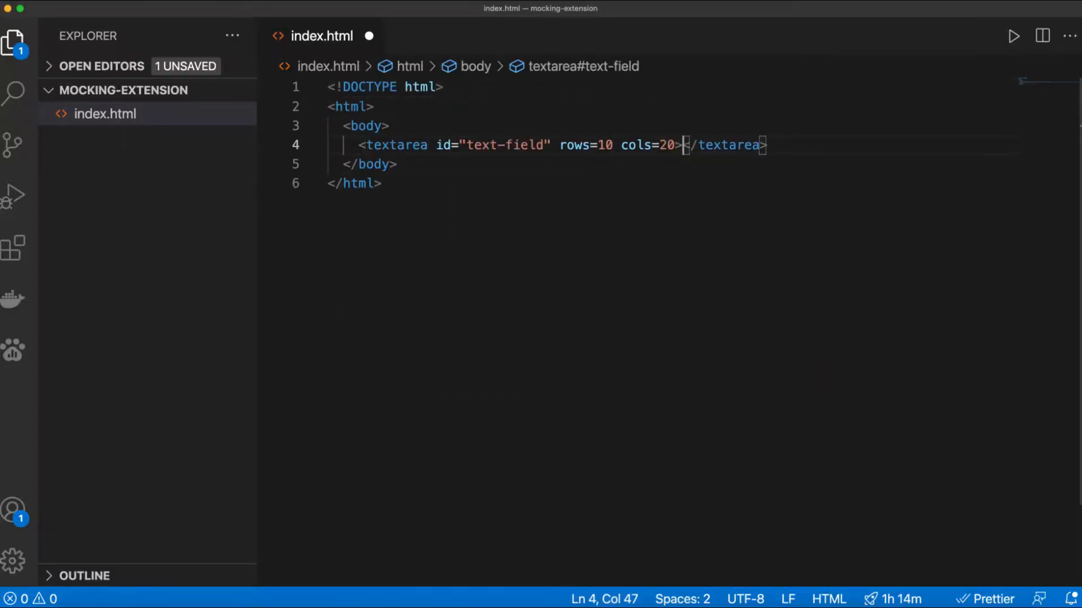
Step: Write mockThatString in background.js, returning mockedTextArray.join('') for the alternating-case text
text(mockThatText = () => {)
text(document.getElementById('result').innerHTML =)
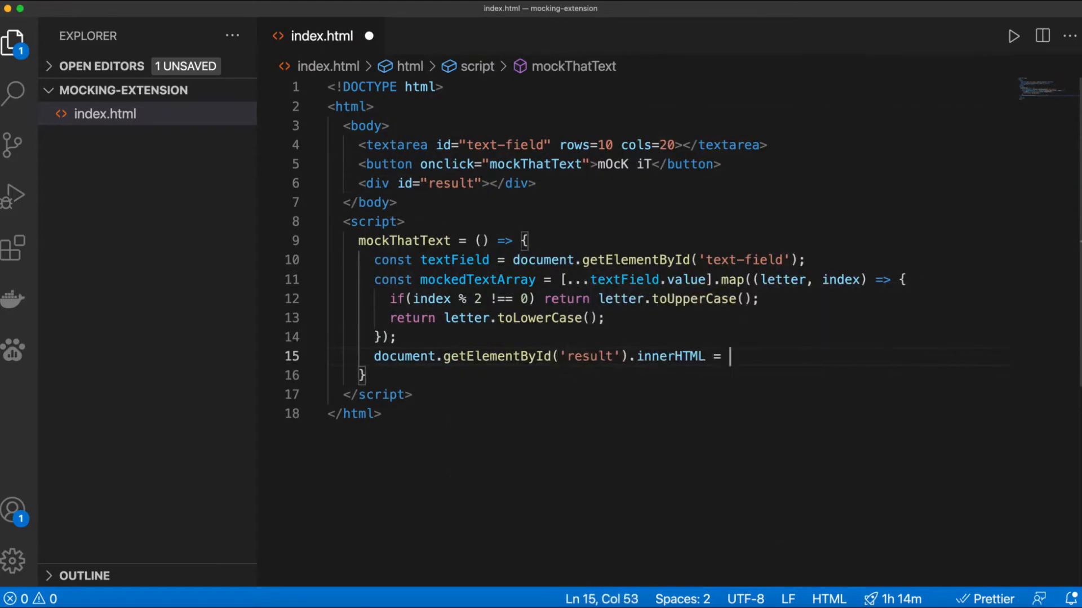
text(mockedTextArray.join('');)
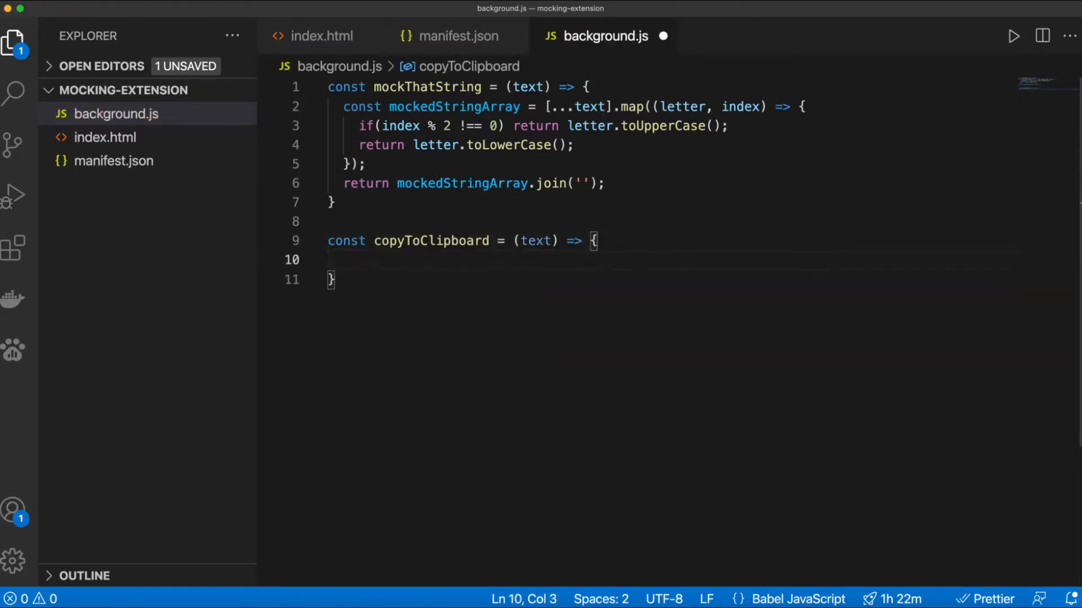
Step: Fill copyToClipboard with element.value = mocked text and add an onClicked listener calling copyToClipboard(itemData.selectionText)
text(element.value = mockThatString(selection);)
text(chrome.contextMenus.create)
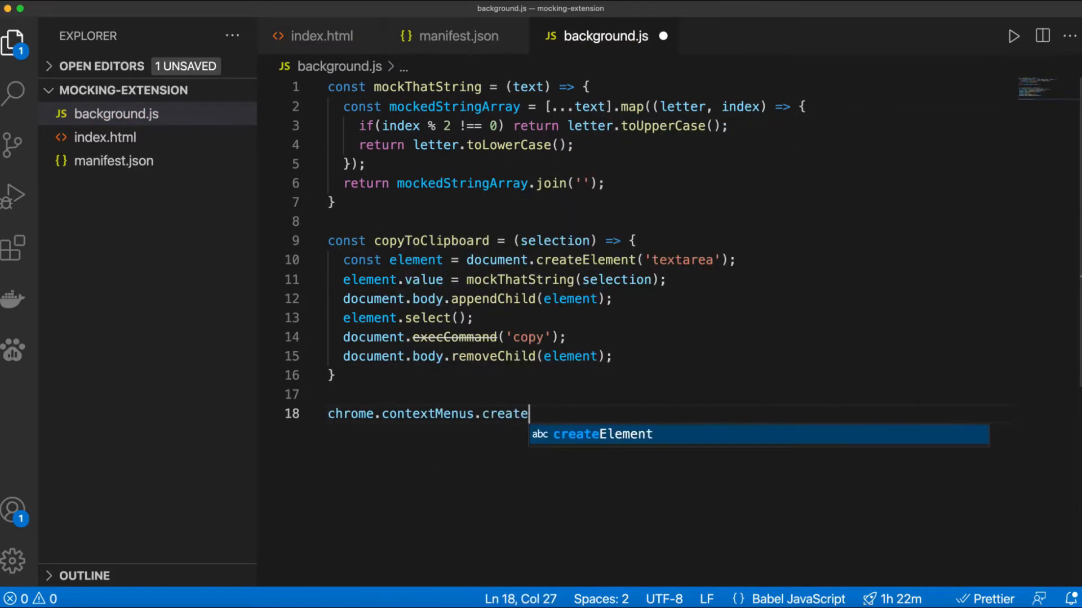
text(({)
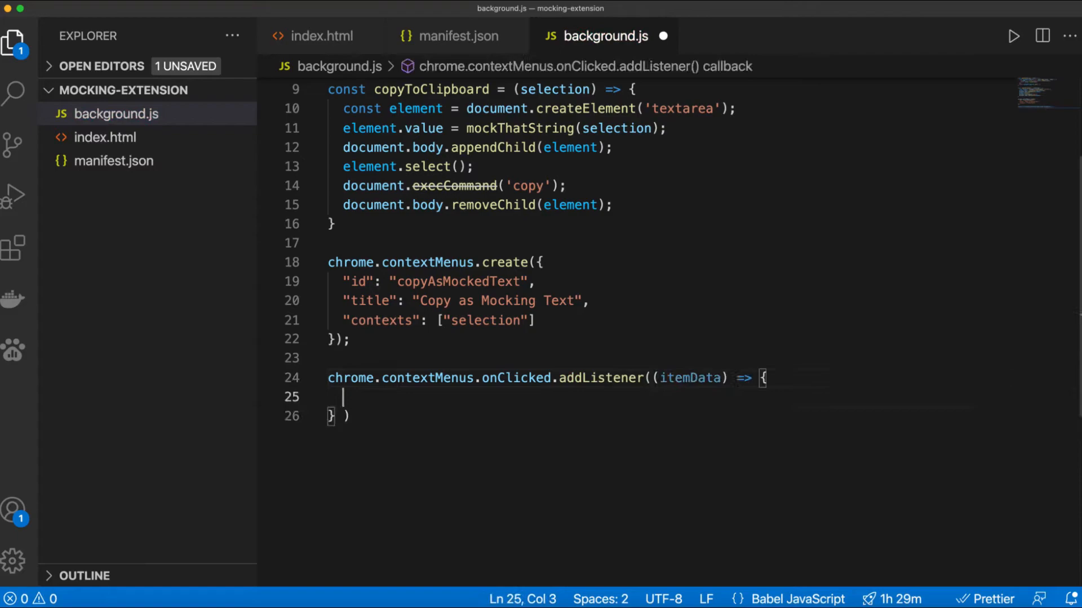
text(copyToClipboard(itemData.selectionText);)
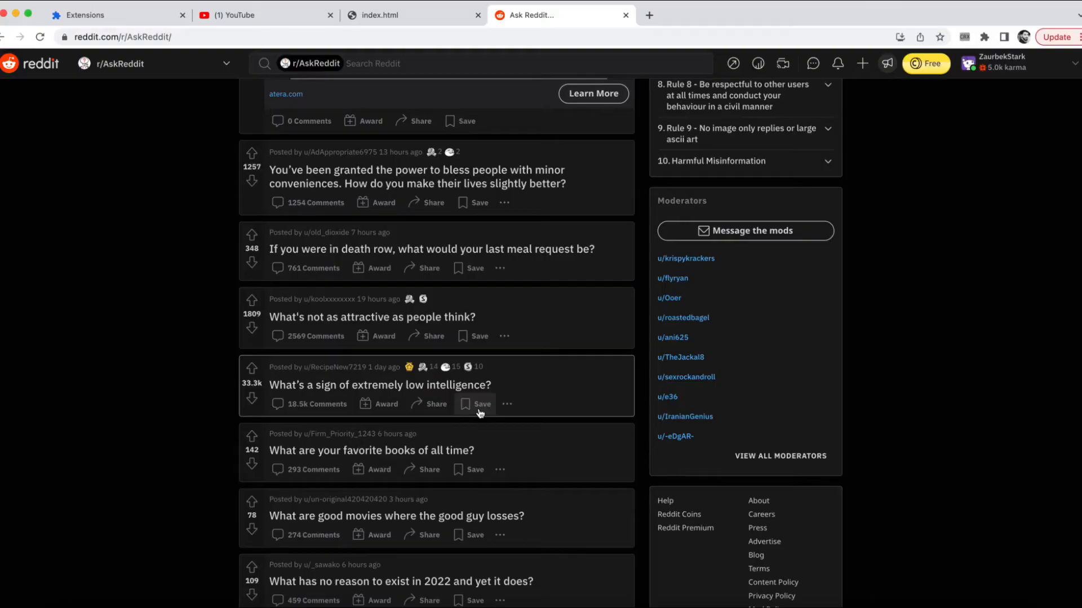
Step: Post the mocked-case copy of the low-intelligence question as a comment on that AskReddit post
scroll(down, 3)
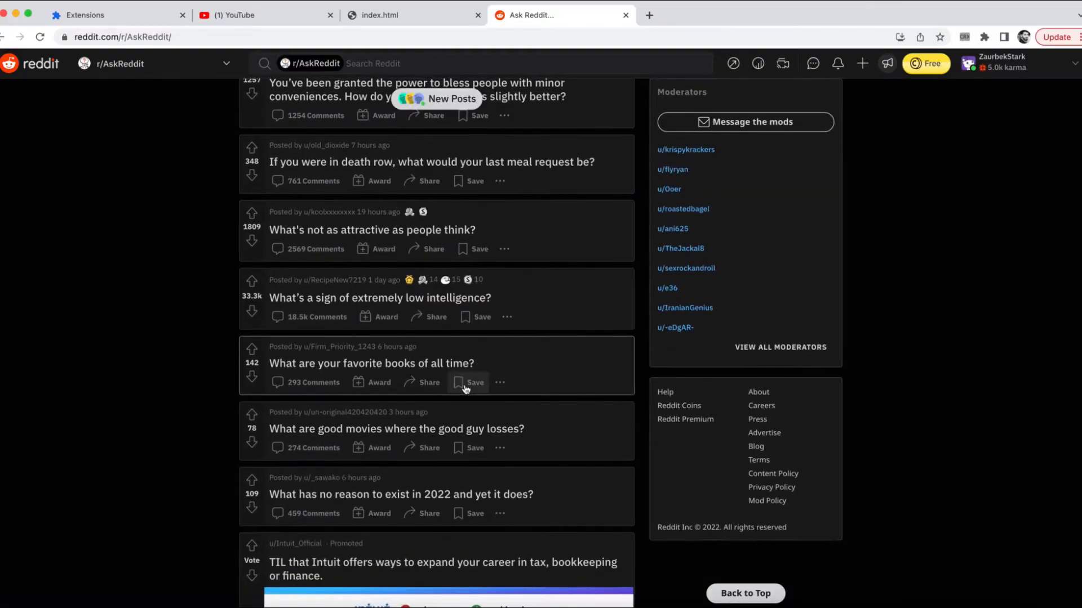
click(380, 298)
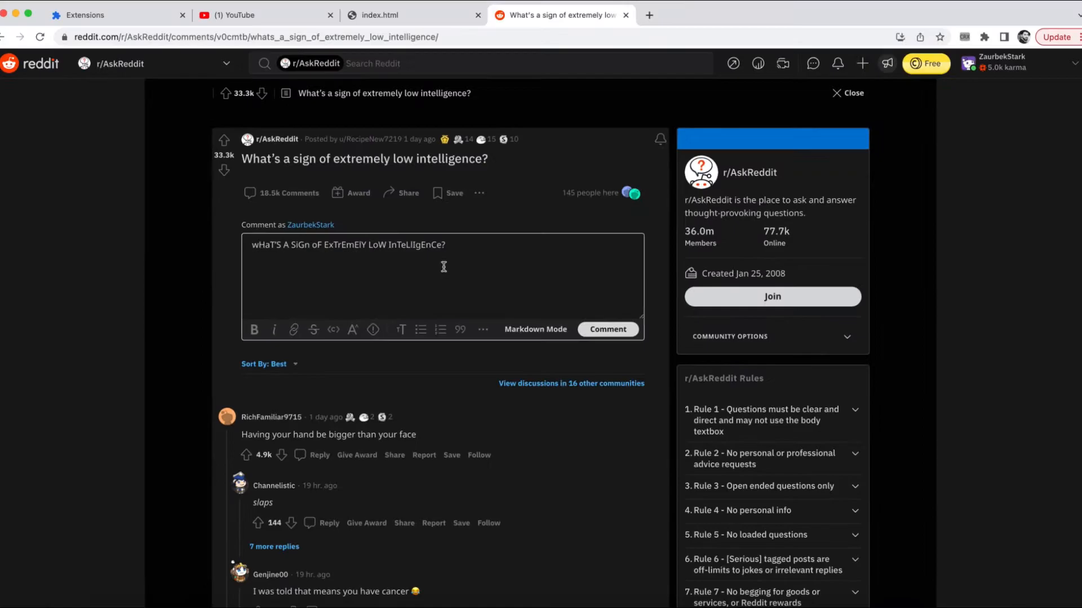
click(606, 329)
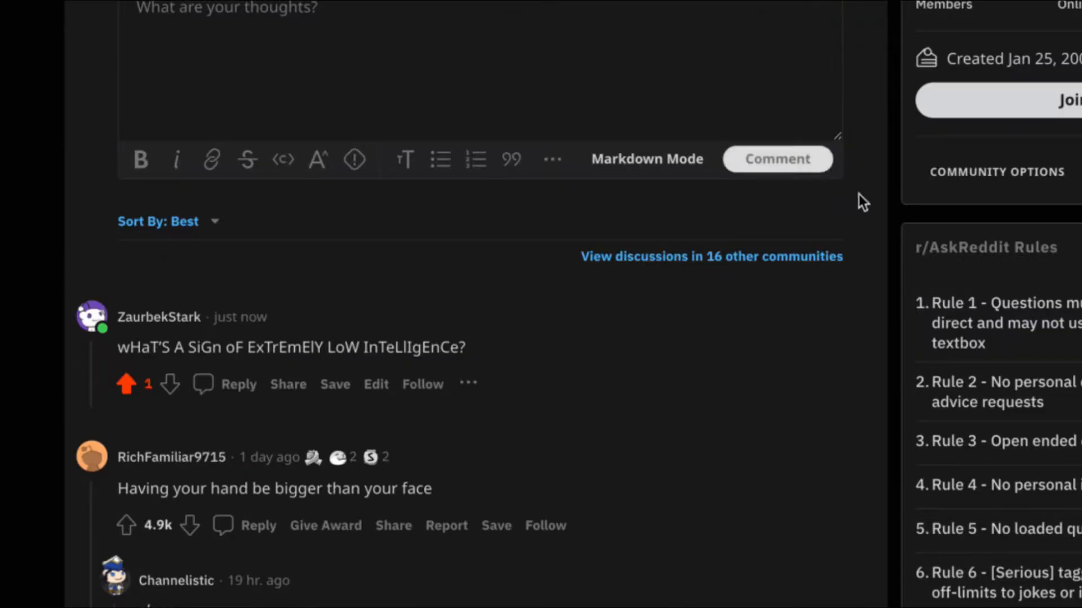
Step: On the funny animal YouTube video write 'gReAt vIdEo! ThAnK YoU FoR ThE GoOd mOoD' and bring up Copy as Mocking Text
click(557, 15)
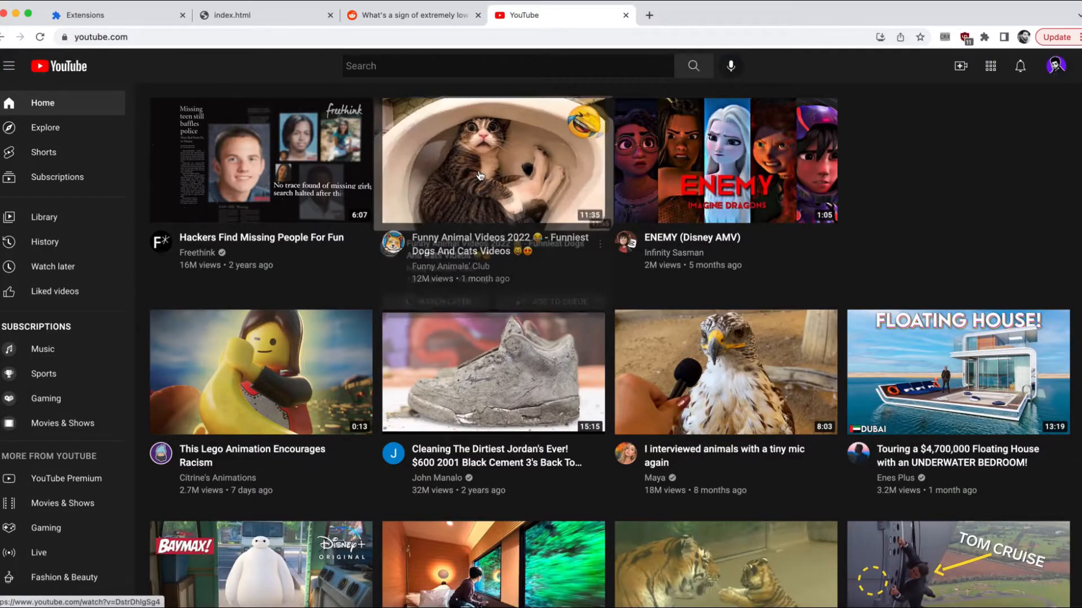
click(492, 160)
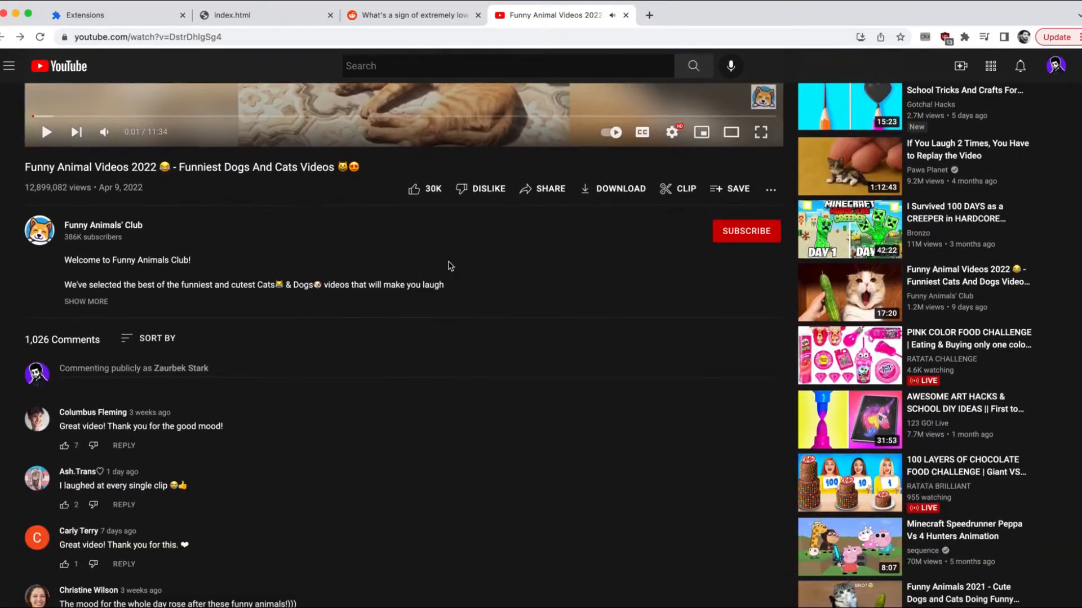
text(gReAt vIdEo! ThAnK YoU FoR ThE GoOd mOoD)
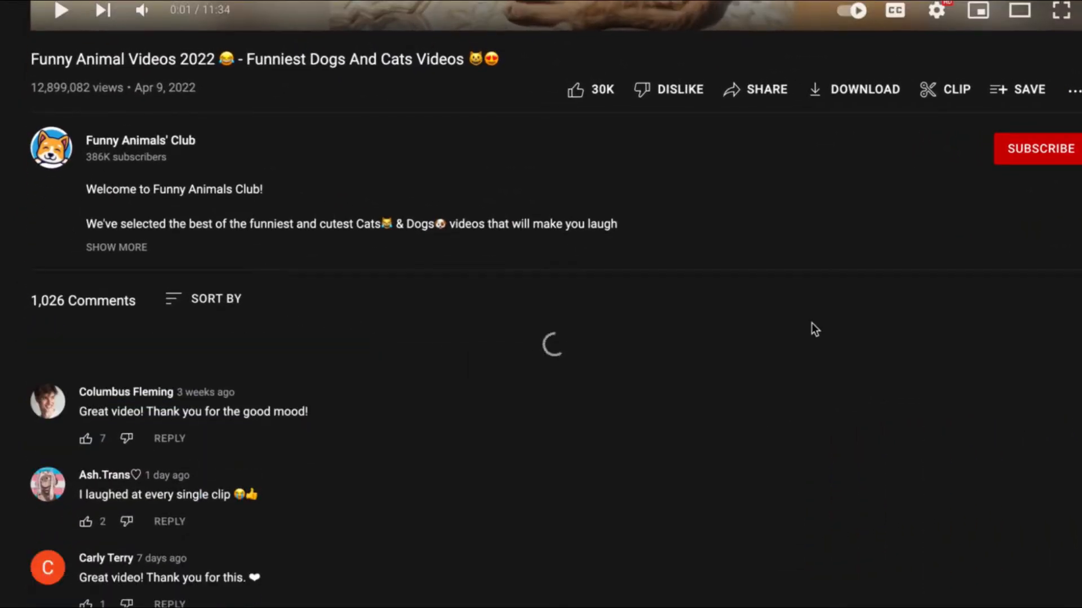
right_click(225, 316)
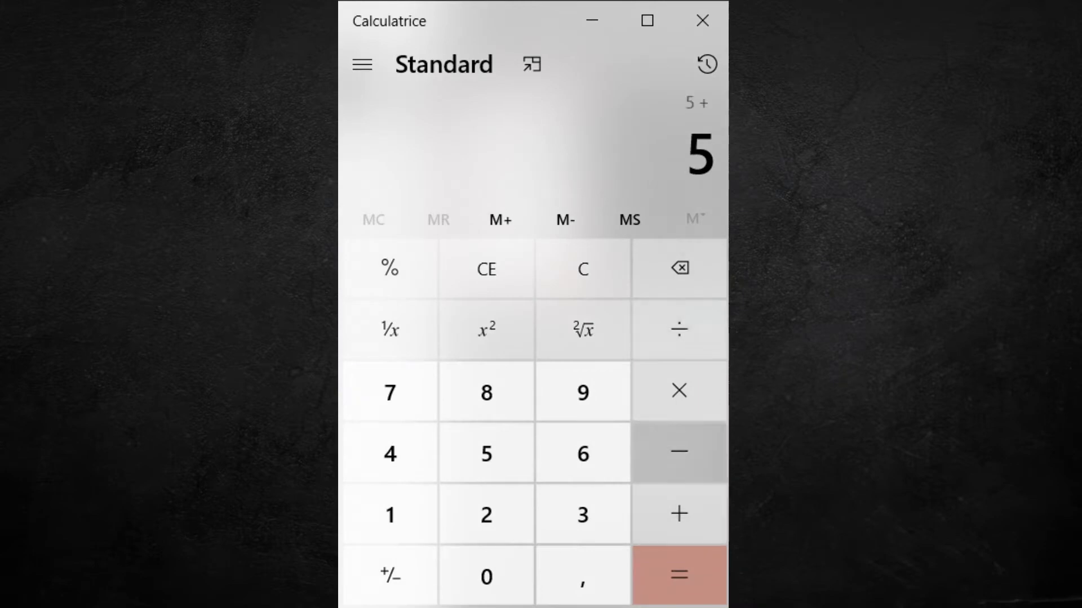
Step: Enter part of the 5 + 5 sum on the Calculator keypad
click(677, 576)
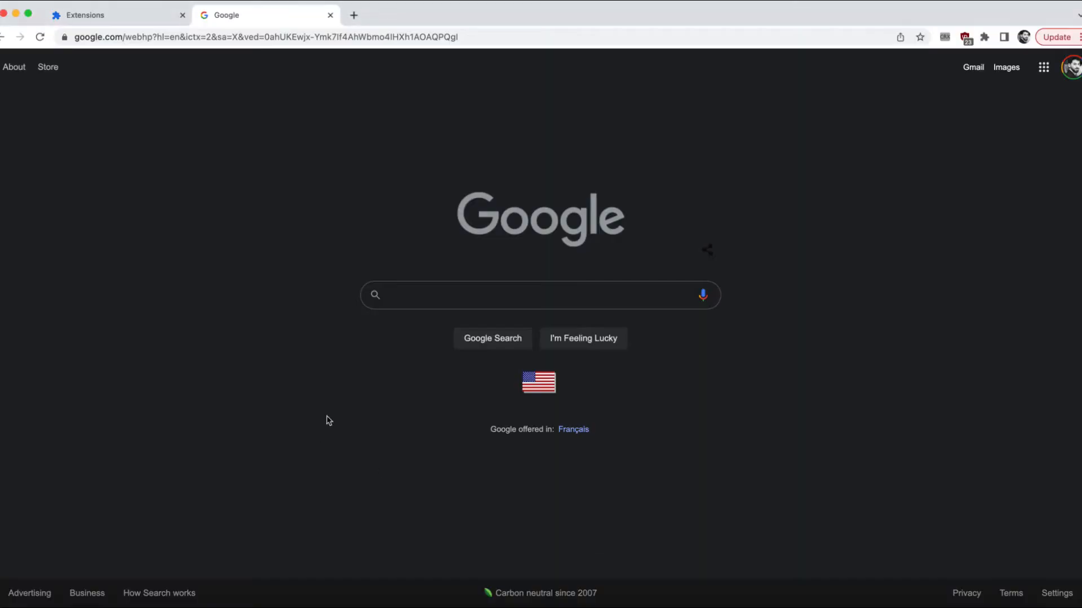
Step: Search Google for 'build react calculator' and read the SitePoint React calculator tutorial
text(build read)
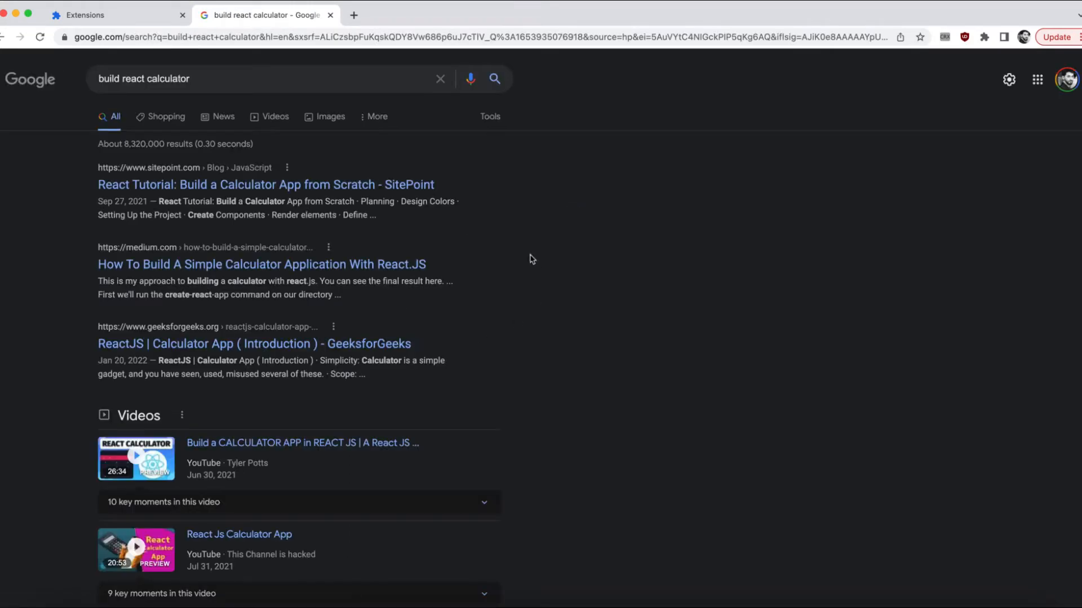
click(266, 184)
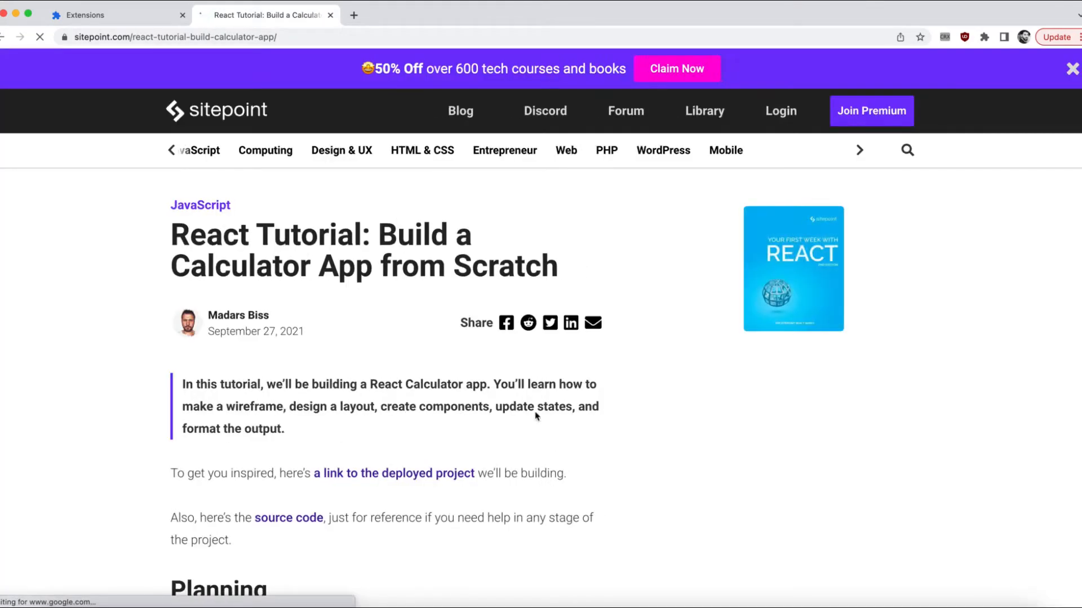
scroll(down, 3)
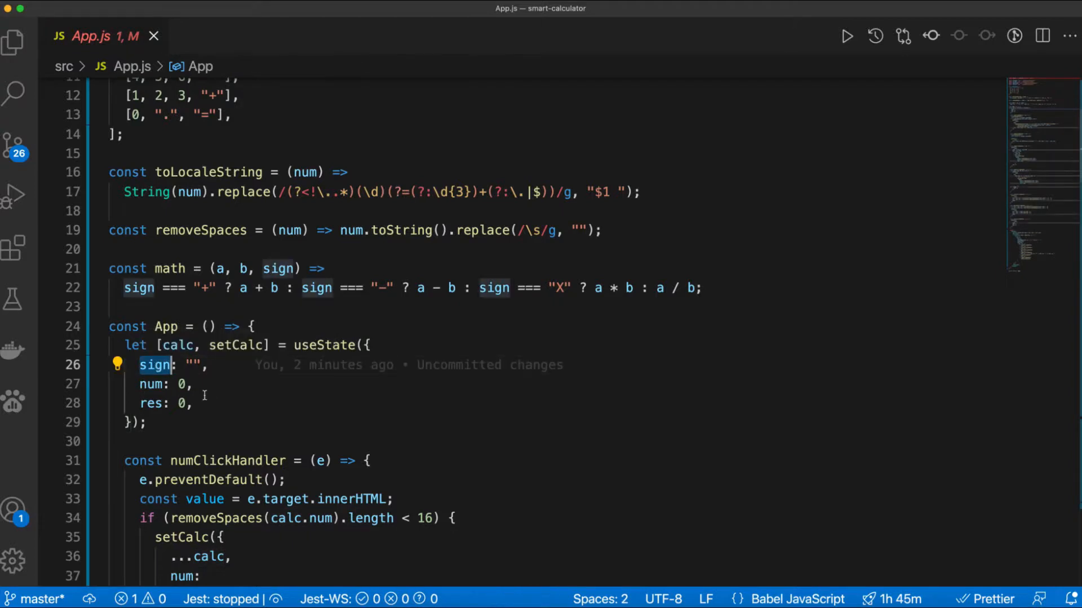
Step: Move toLocaleString, removeSpaces and math helpers into utils.js and add an alert in the checkSolution logic
click(150, 384)
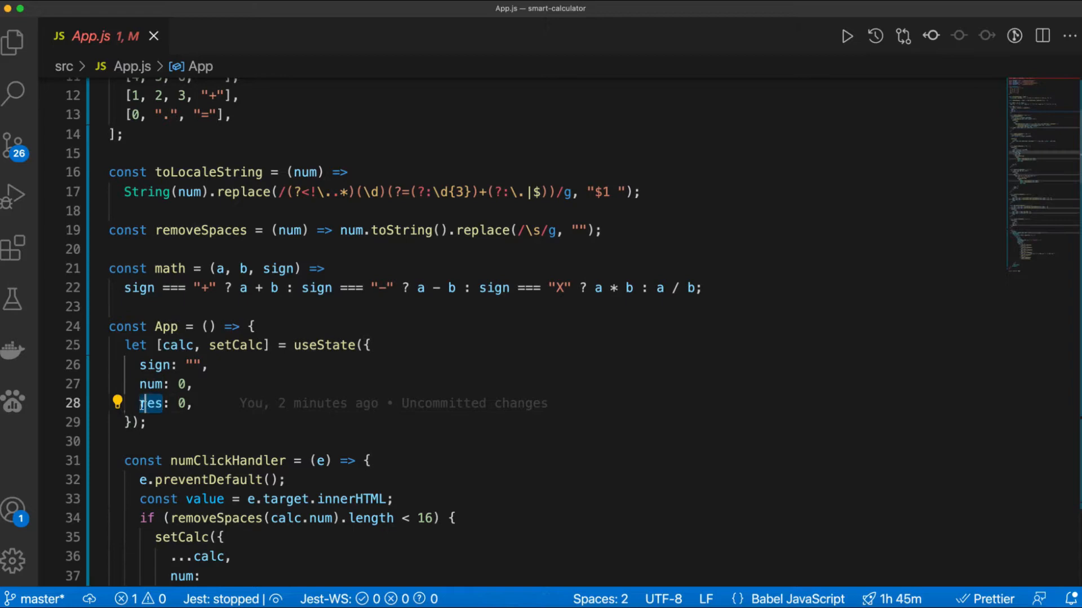
scroll(down, 3)
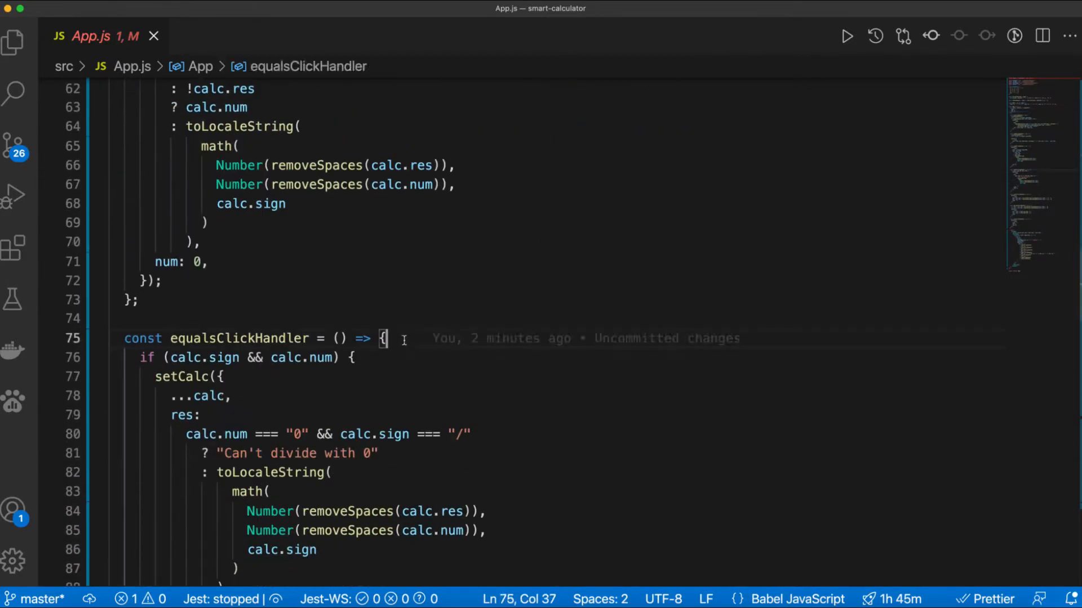
text(alert)
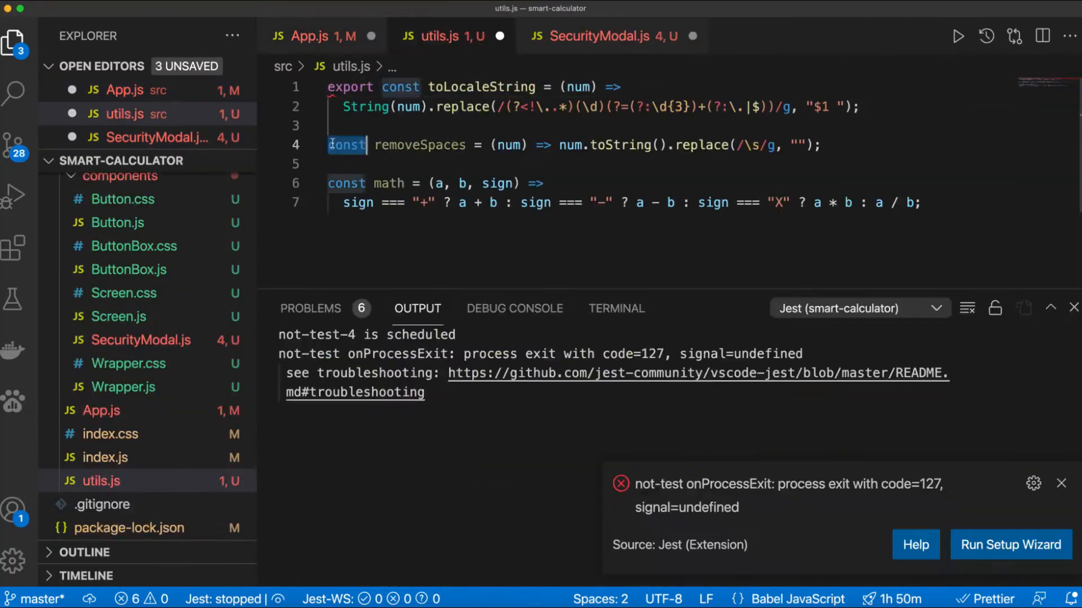
Step: Review the SecurityModal component file, searching within it
click(606, 36)
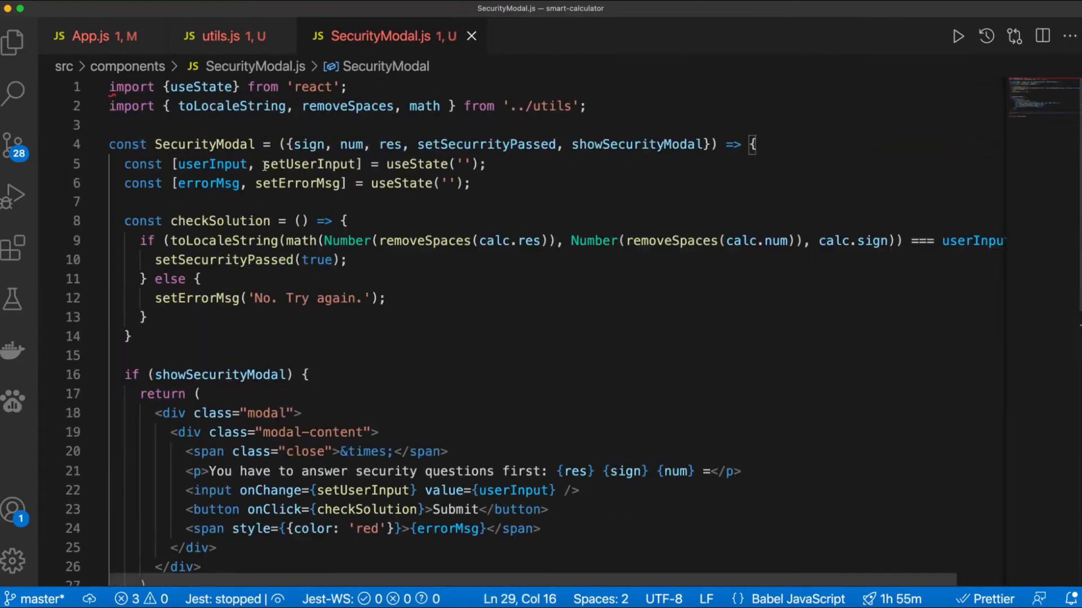
key(cmd+f)
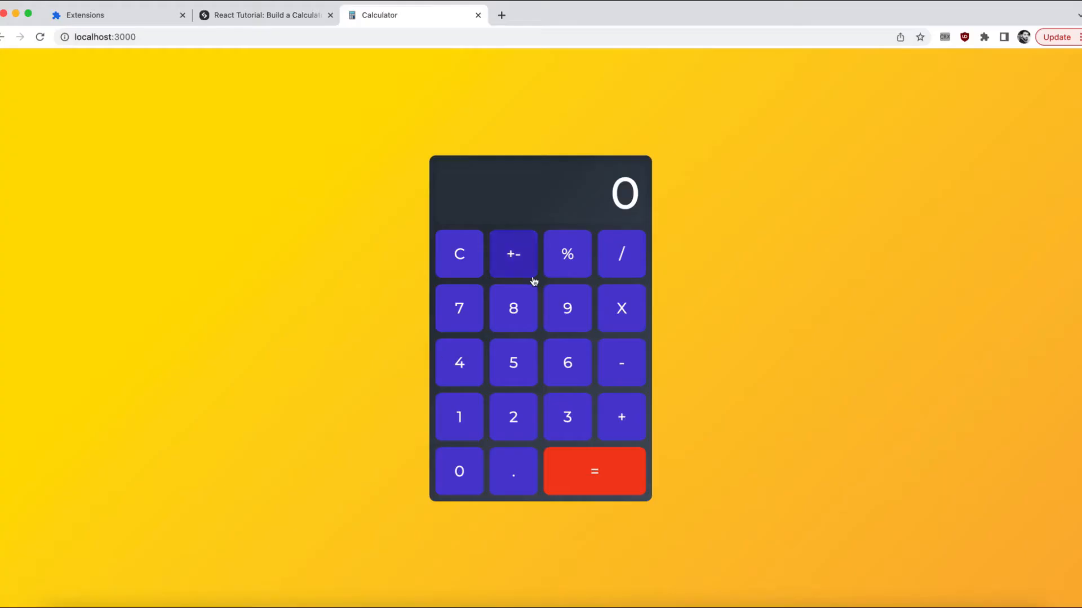
Step: Trigger the 98 X 5 security question with =, then submit 490 and get 'No. Try again.'
click(593, 473)
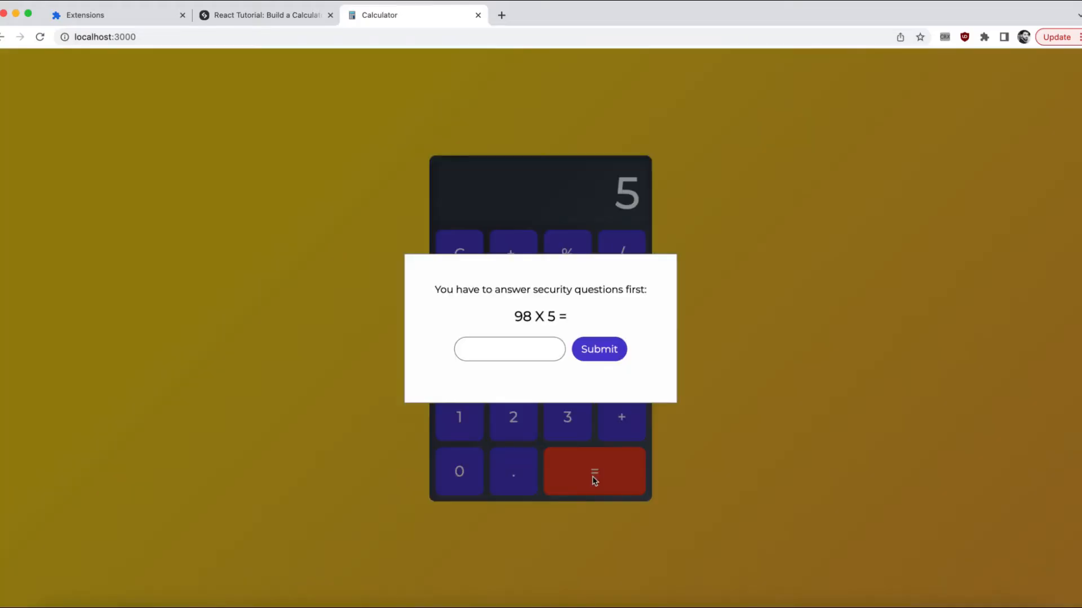
text(2)
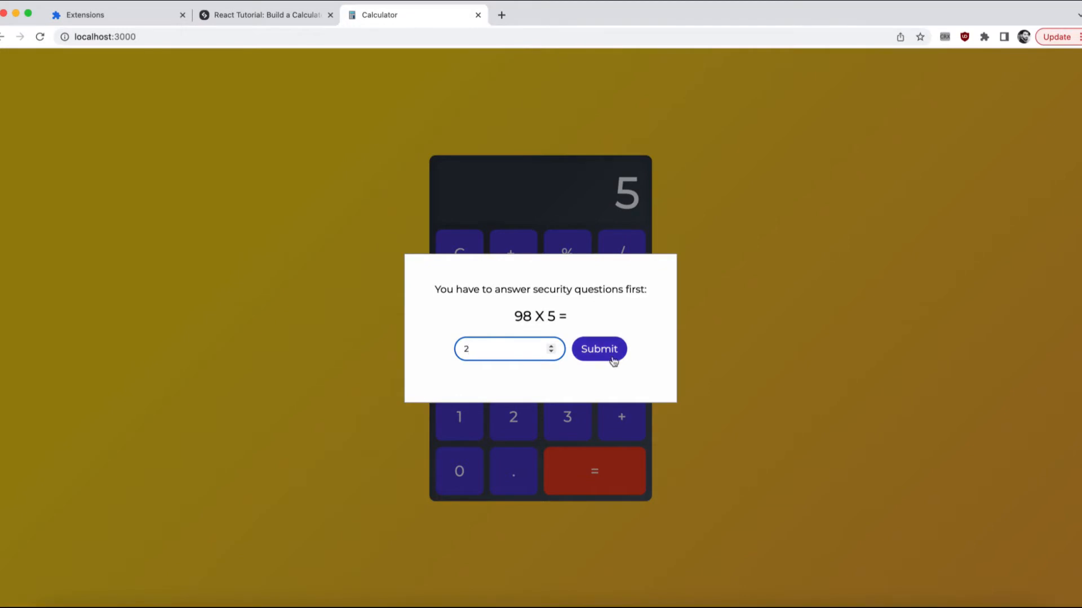
click(599, 349)
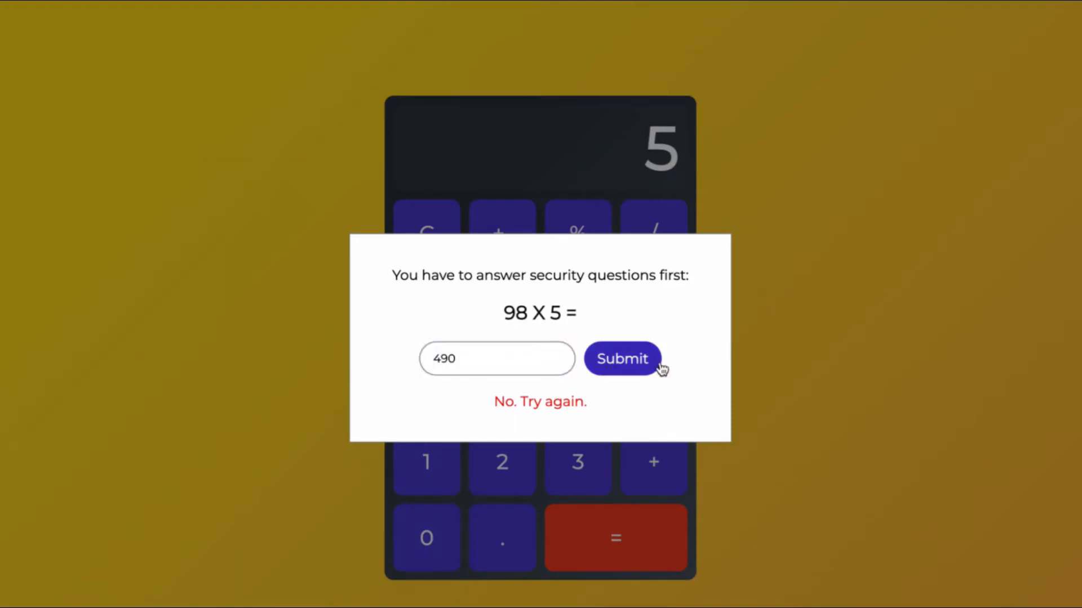
click(622, 358)
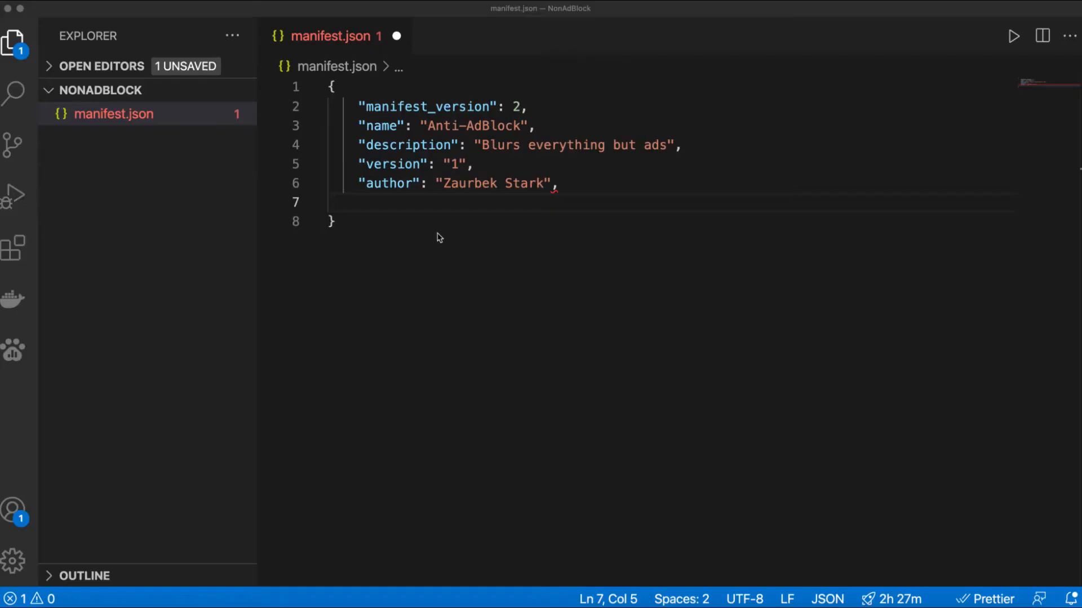
Step: Add content_scripts matching <all_urls> with content-script.js to manifest.json and create the empty content-script.js file
text("content_scripts": [)
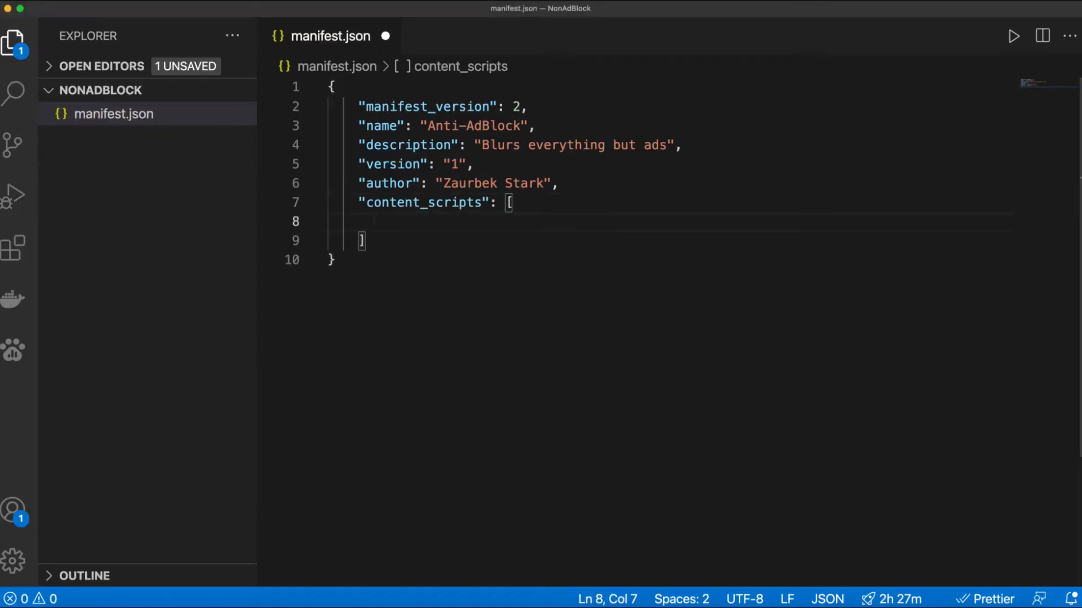
text({)
text(content)
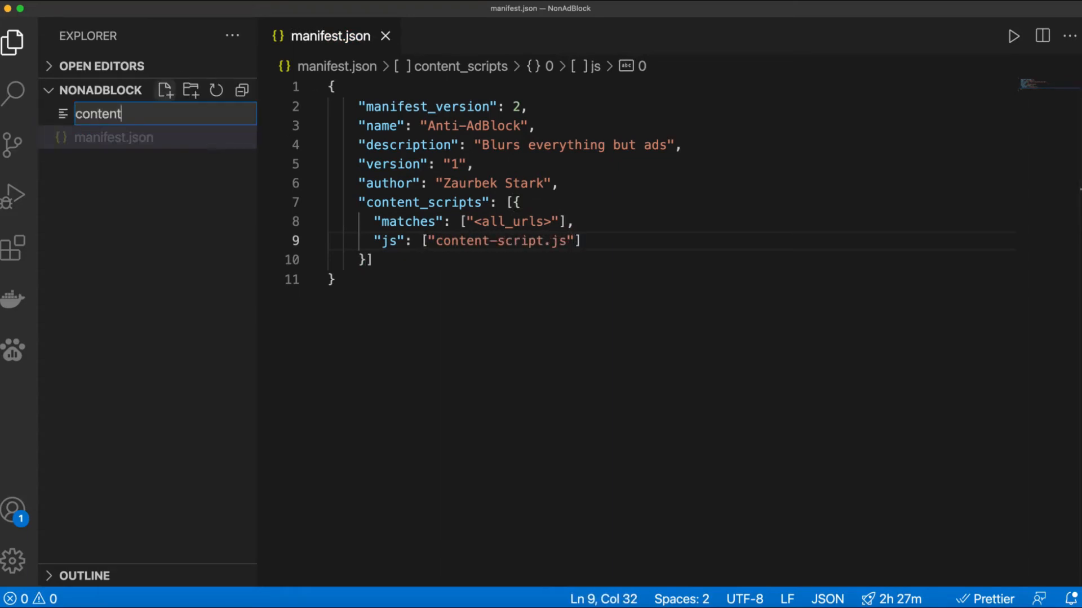
text(-script.js)
key(Enter)
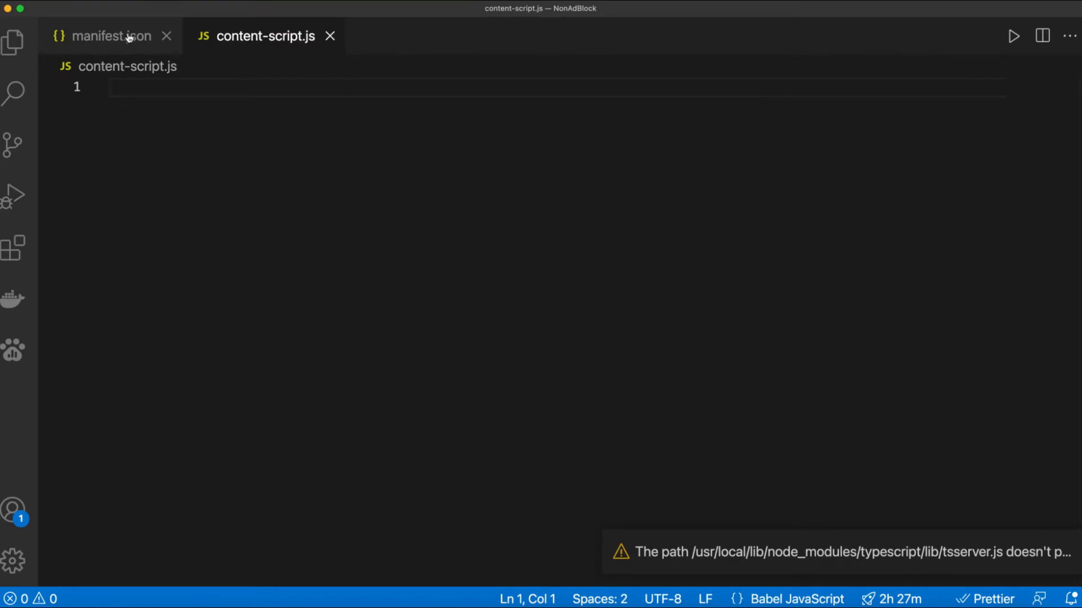
click(167, 36)
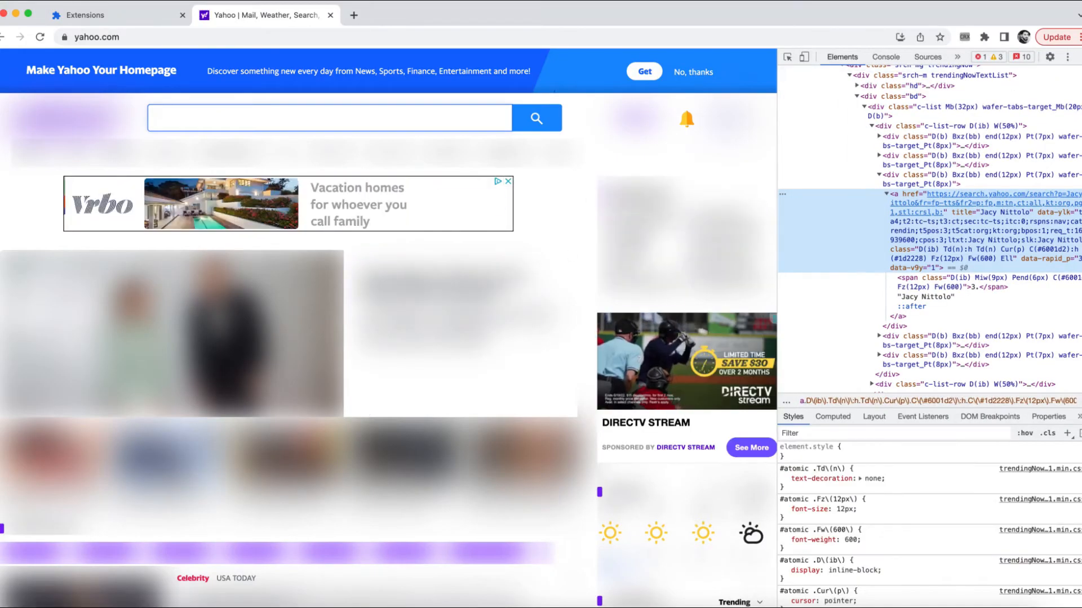
Step: Load yahoo.com with everything but ads blurred and inspect its elements
click(500, 14)
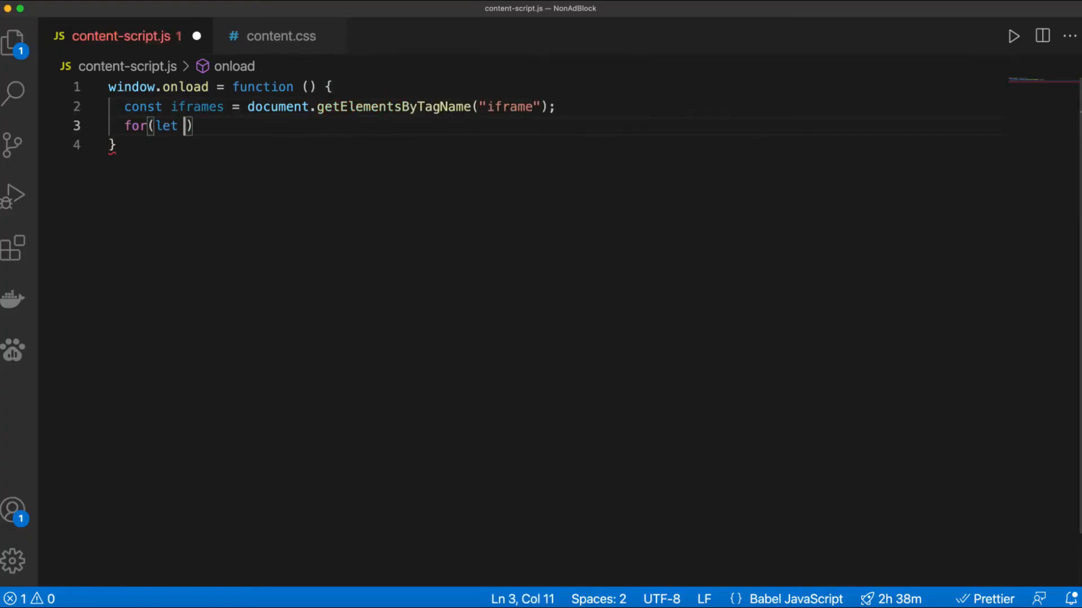
Step: Loop over getElementsByTagName("iframe") in window.onload and track addedIframes in the observeDOM MutationObserver callback
text(i = 0; i < iframes.length; i++)
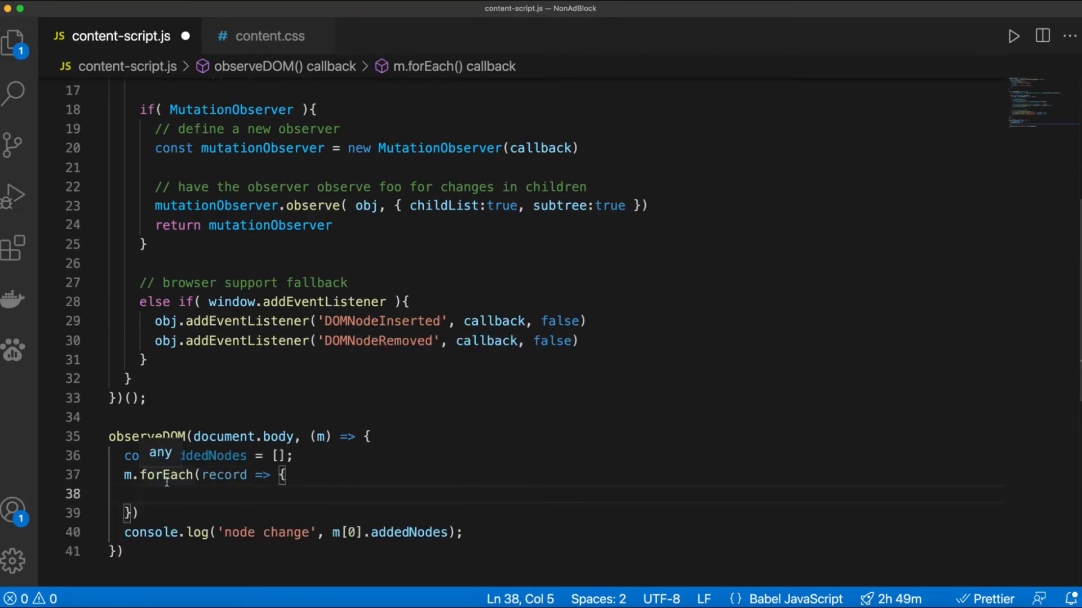
text(addedIframes)
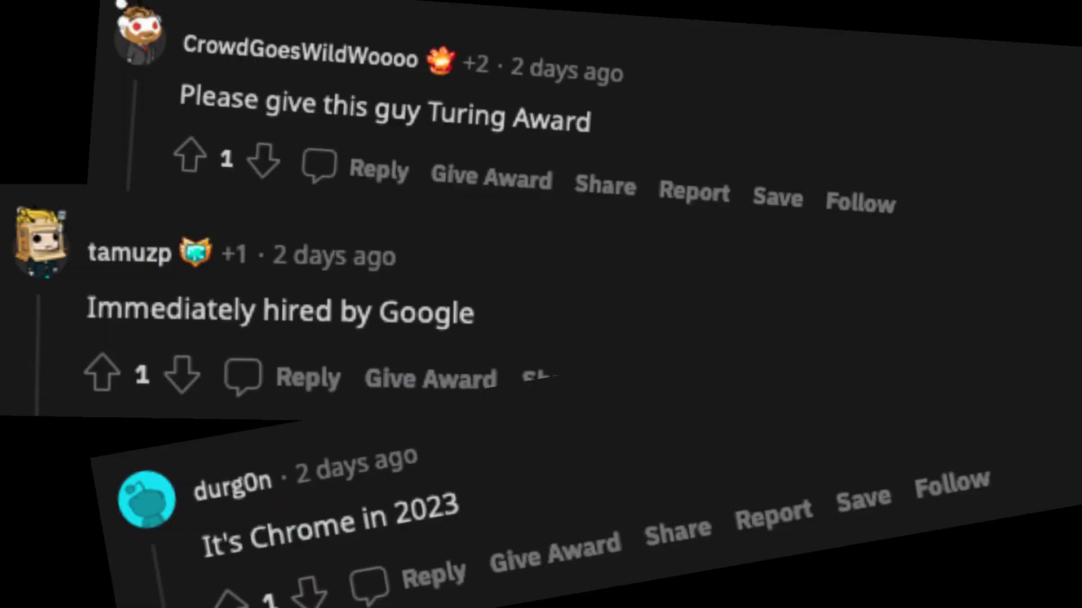
Step: Show the context menu with Copy as Mocking Text on the AskReddit post title
right_click(238, 106)
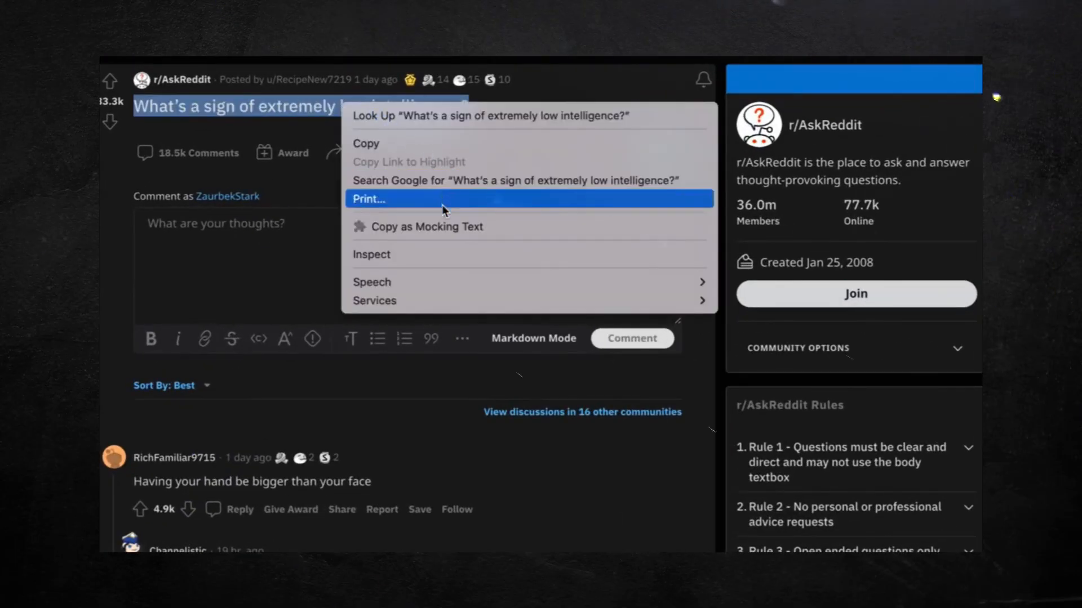